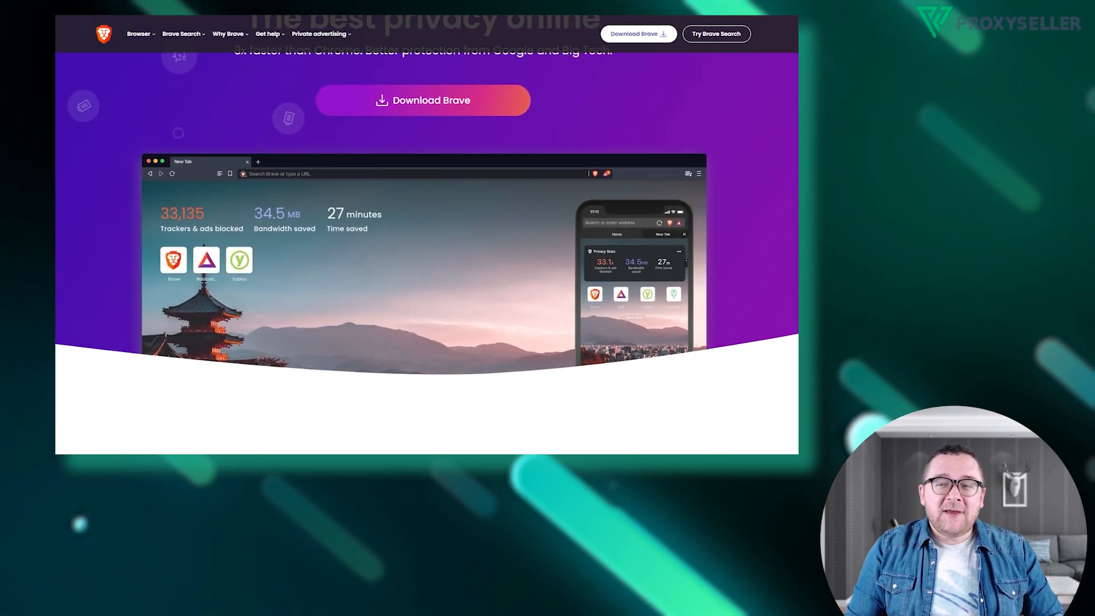
Step: Go into Brave's Settings from the main menu
{"action": "scroll", "scroll_direction": "down", "scroll_amount": 3}
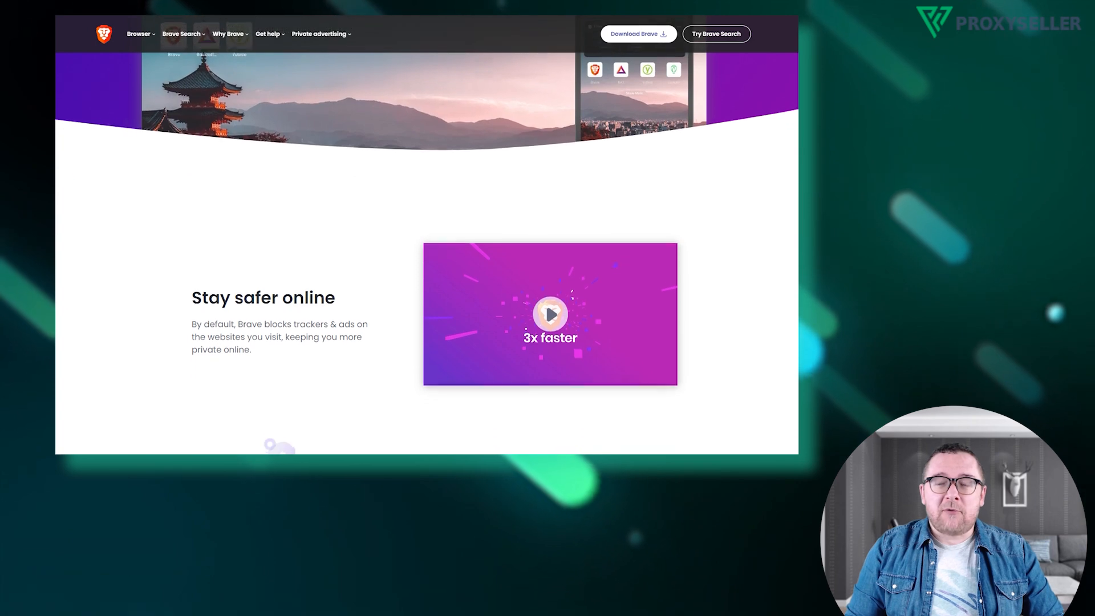
{"action": "scroll", "scroll_direction": "down", "scroll_amount": 3}
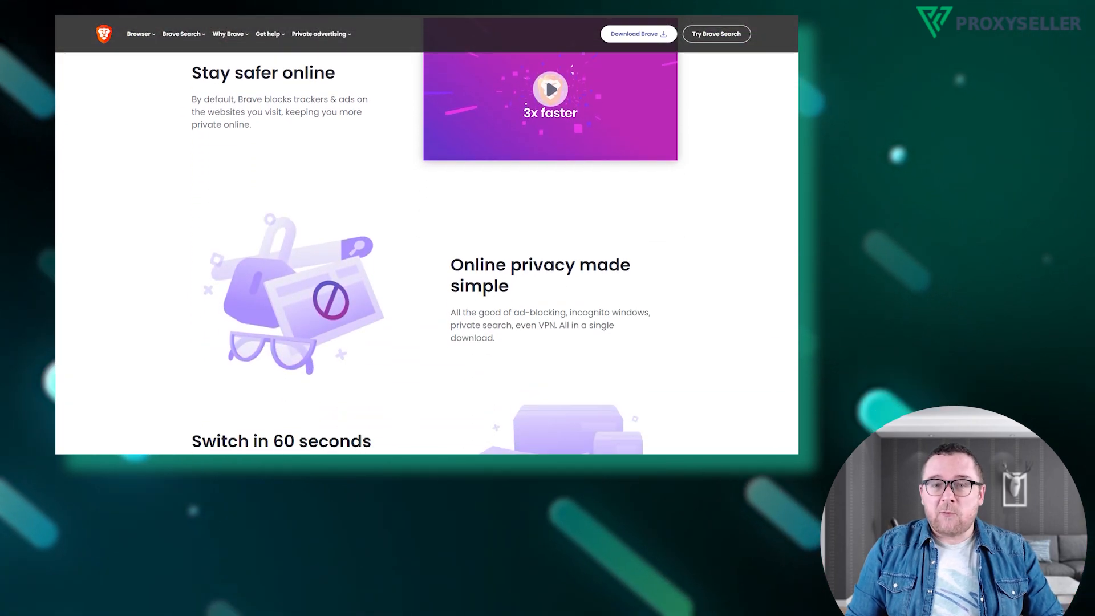
{"action": "scroll", "scroll_direction": "down", "scroll_amount": 3}
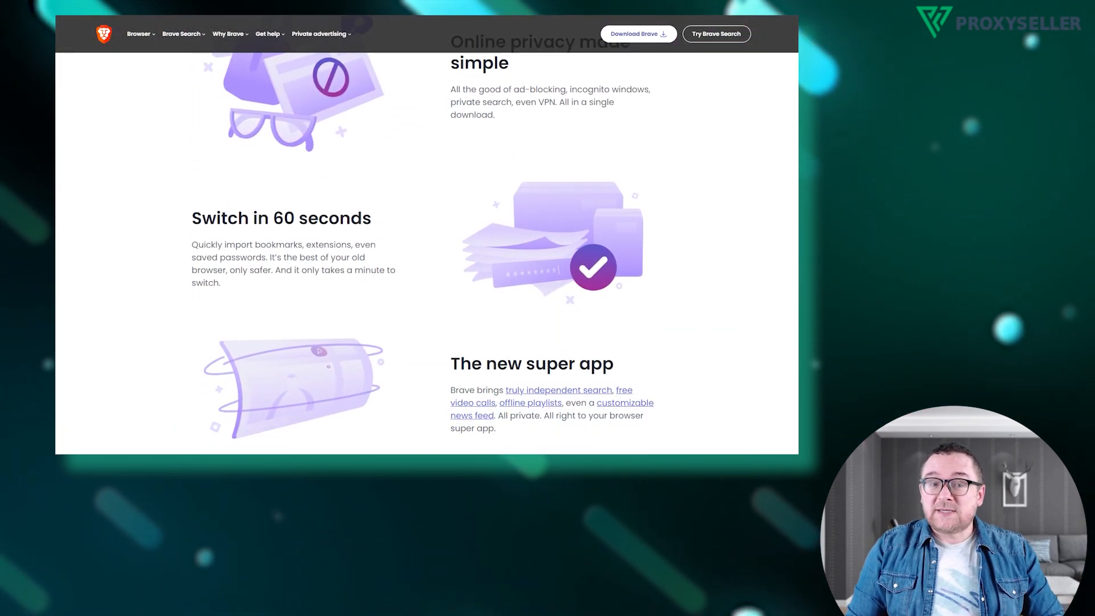
{"action": "scroll", "scroll_direction": "down", "scroll_amount": 3}
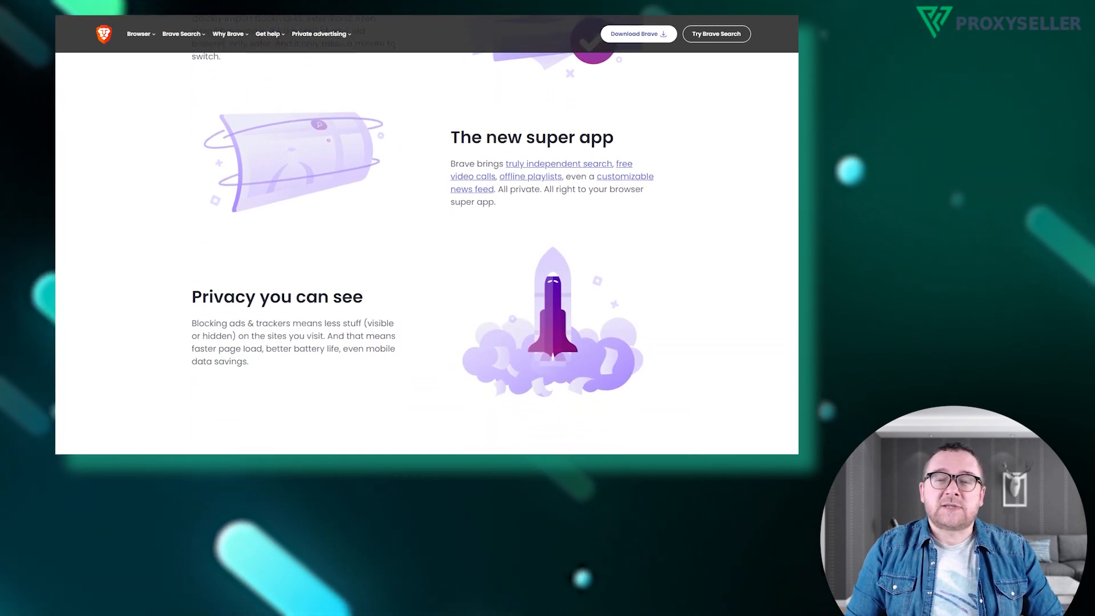
{"action": "scroll", "scroll_direction": "down", "scroll_amount": 3}
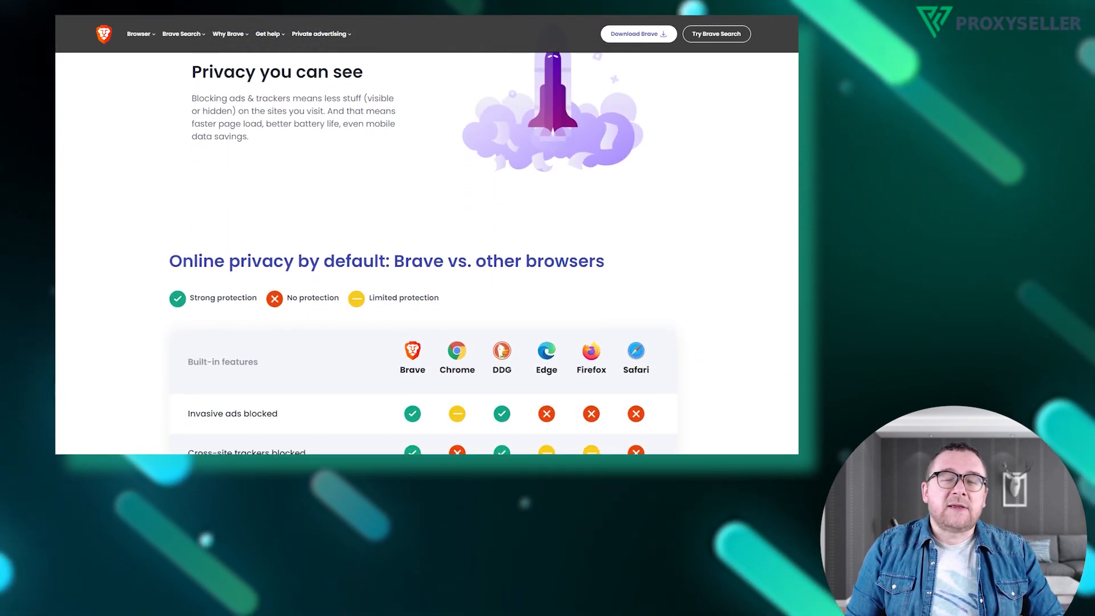
{"action": "scroll", "scroll_direction": "down", "scroll_amount": 3}
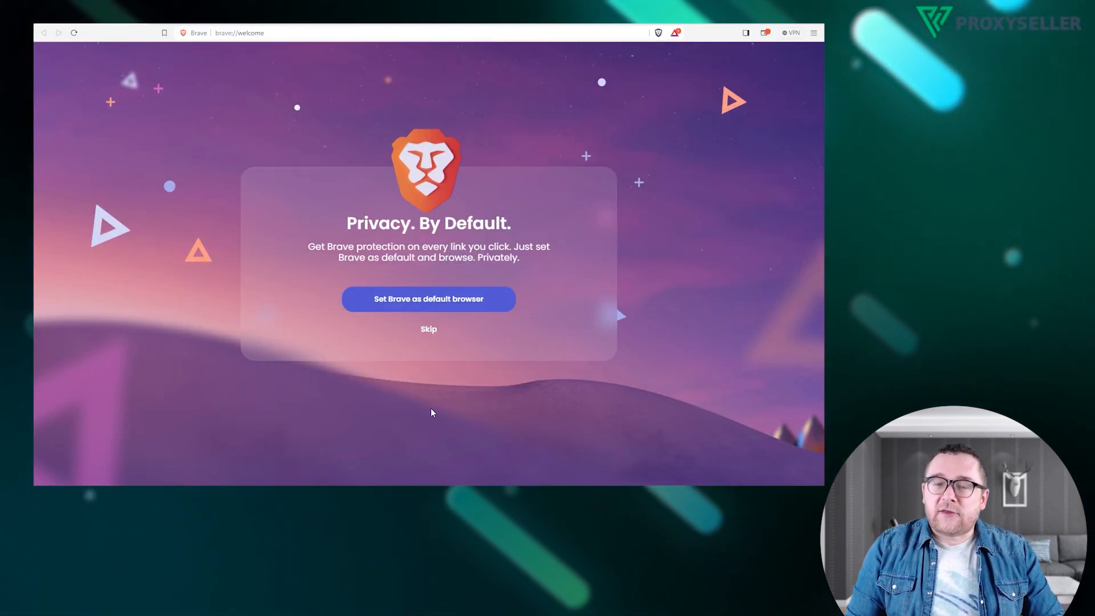
{"action": "left_click", "coordinate": [815, 32]}
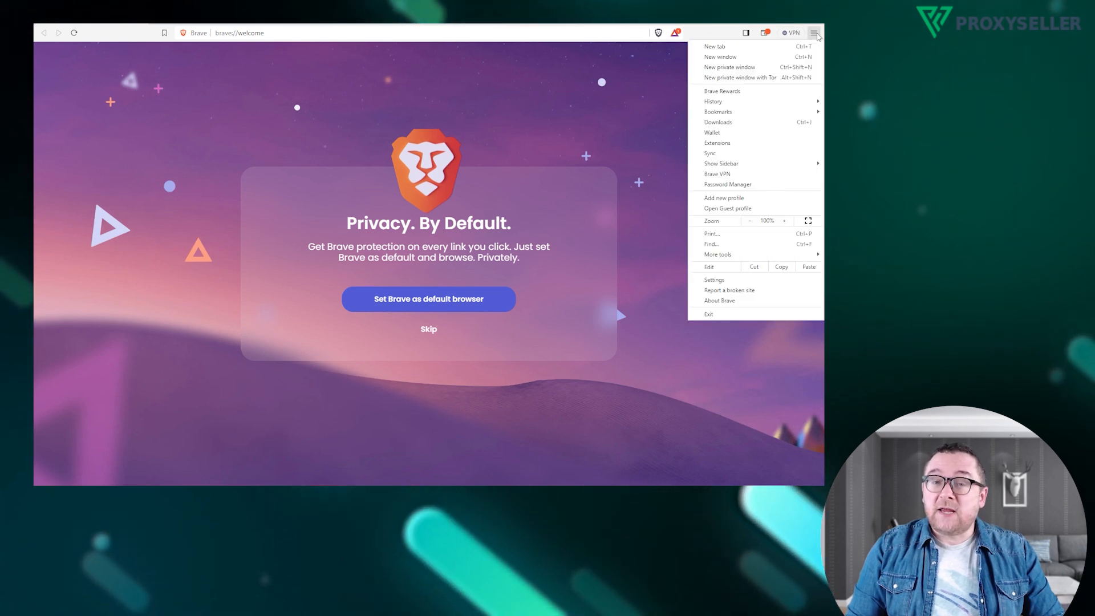
{"action": "mouse_move", "coordinate": [714, 279]}
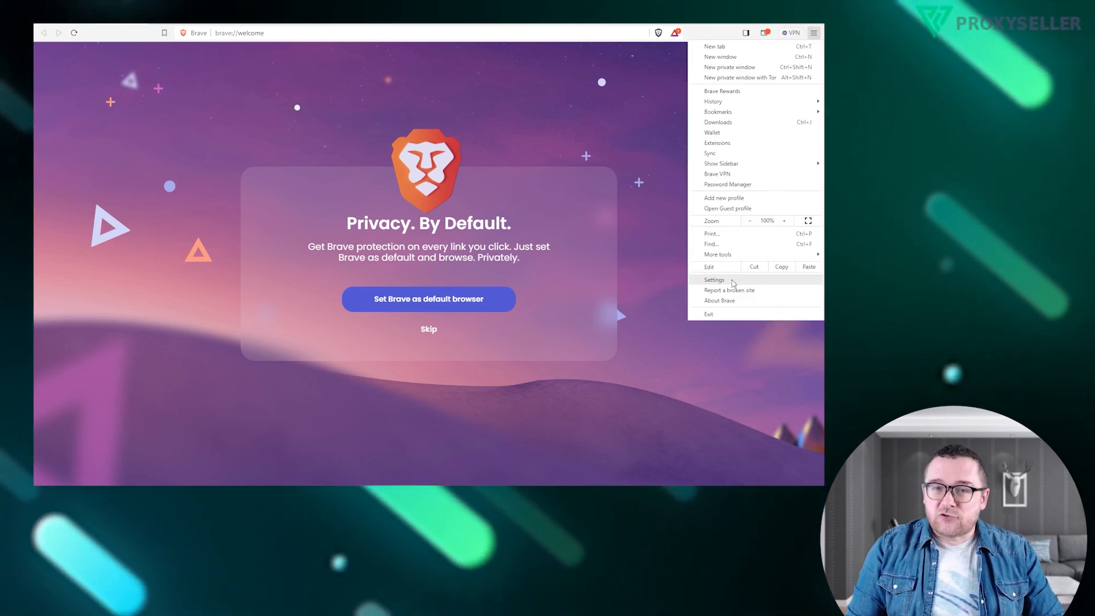
{"action": "left_click", "coordinate": [714, 280]}
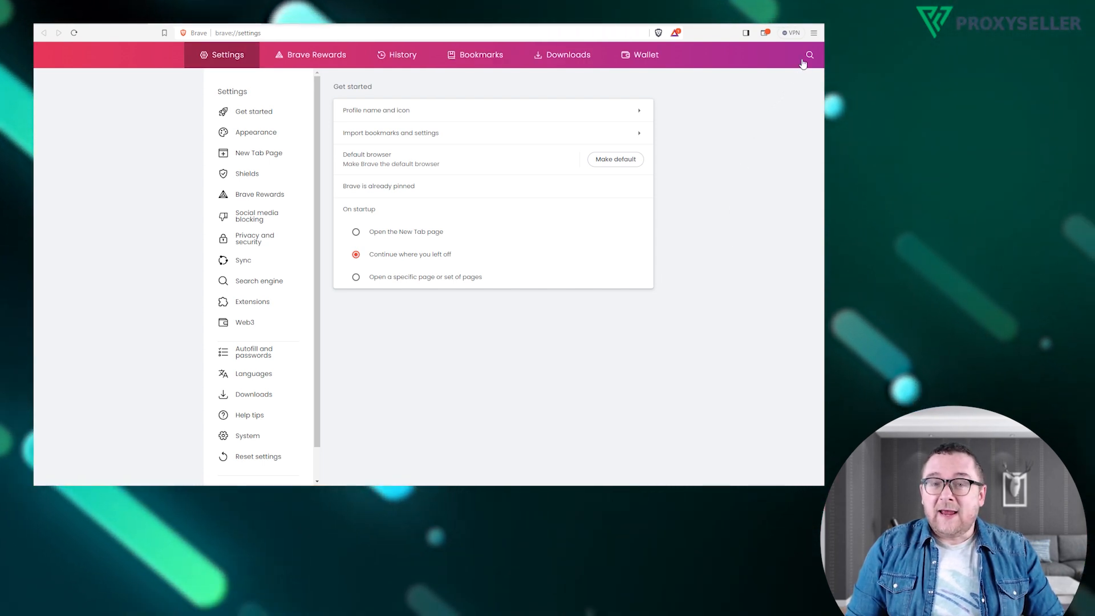
Step: Search the settings for 'proxy' to surface the option for the computer's proxy settings
{"action": "left_click", "coordinate": [810, 54]}
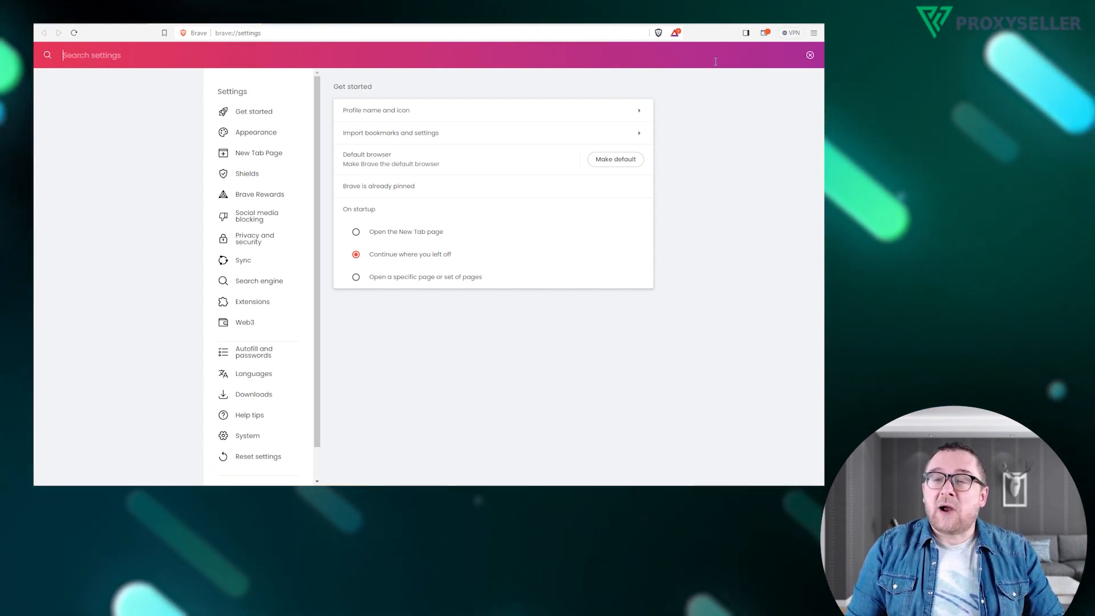
{"action": "type", "text": "proxy"}
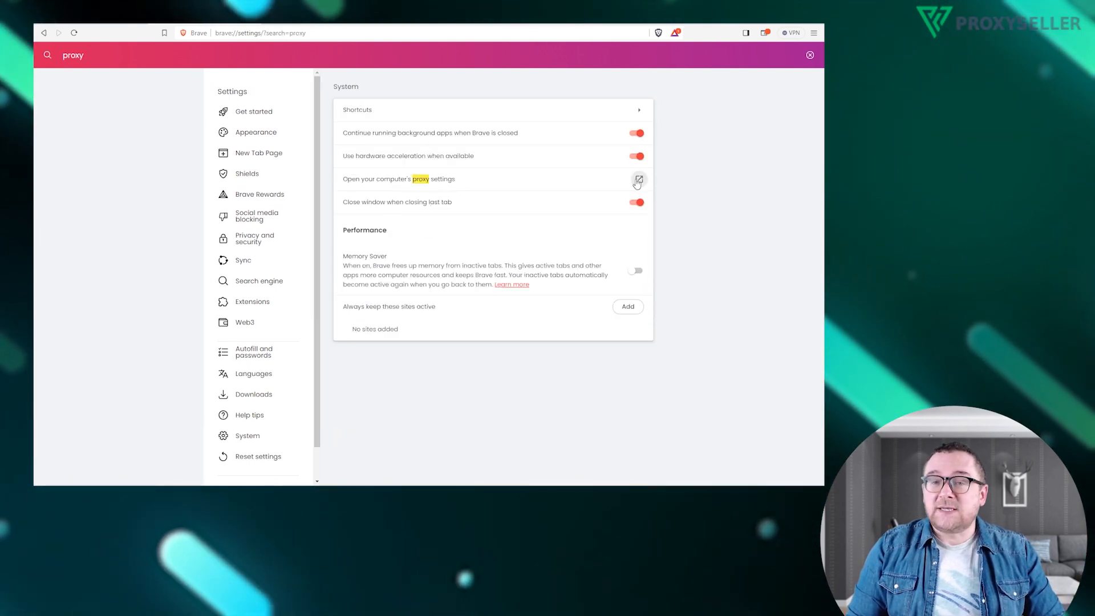
Step: Enable the manual proxy server in Windows Settings with address 185.253.45.129 and port 0100
{"action": "left_click", "coordinate": [636, 179]}
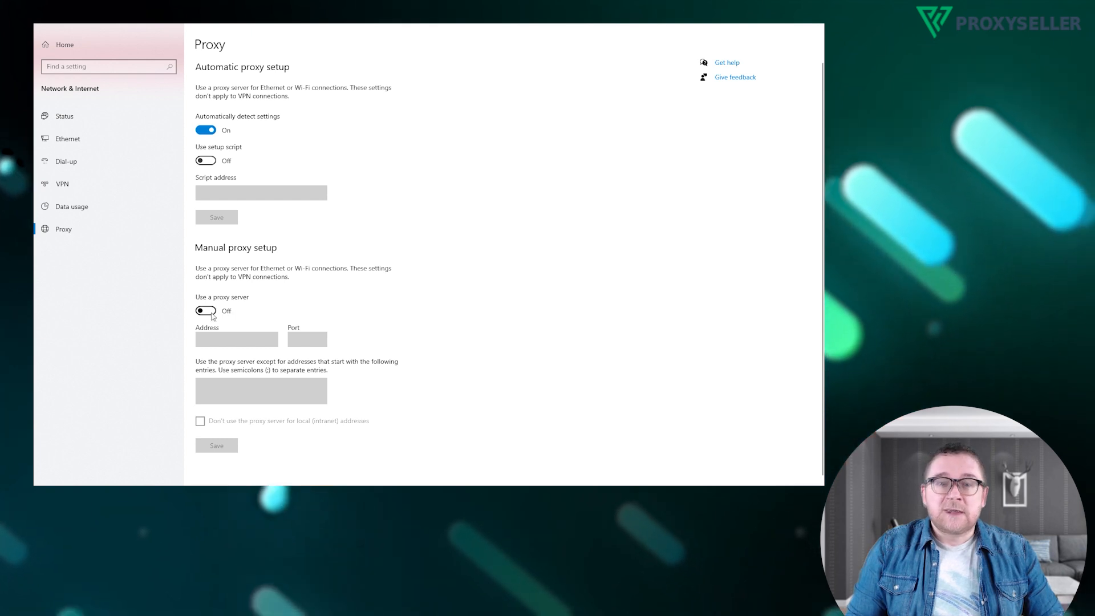
{"action": "left_click", "coordinate": [205, 311]}
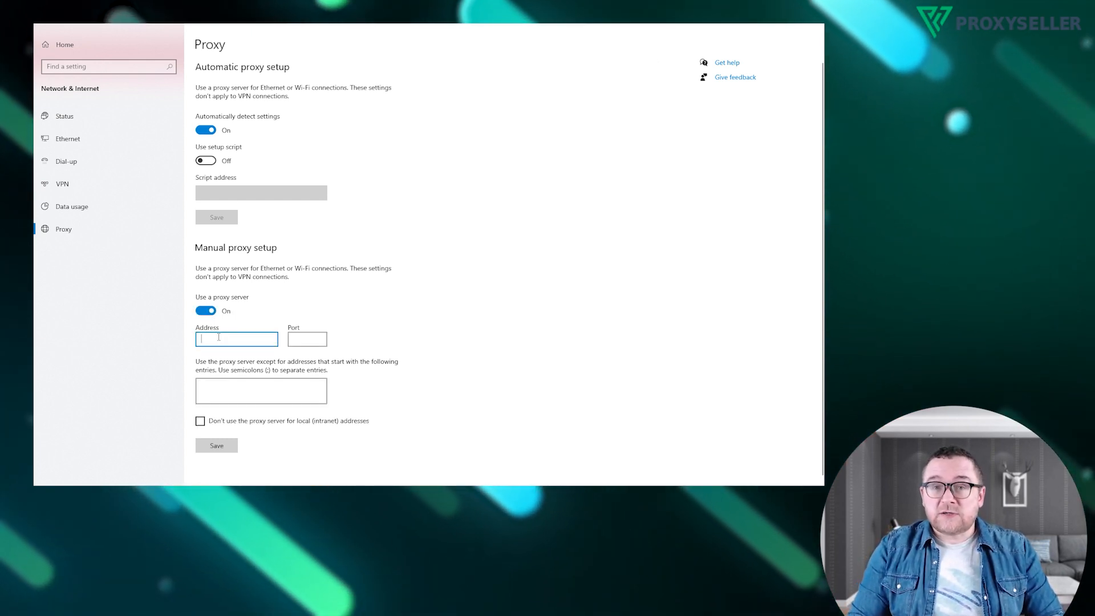
{"action": "type", "text": "185.253.45.129"}
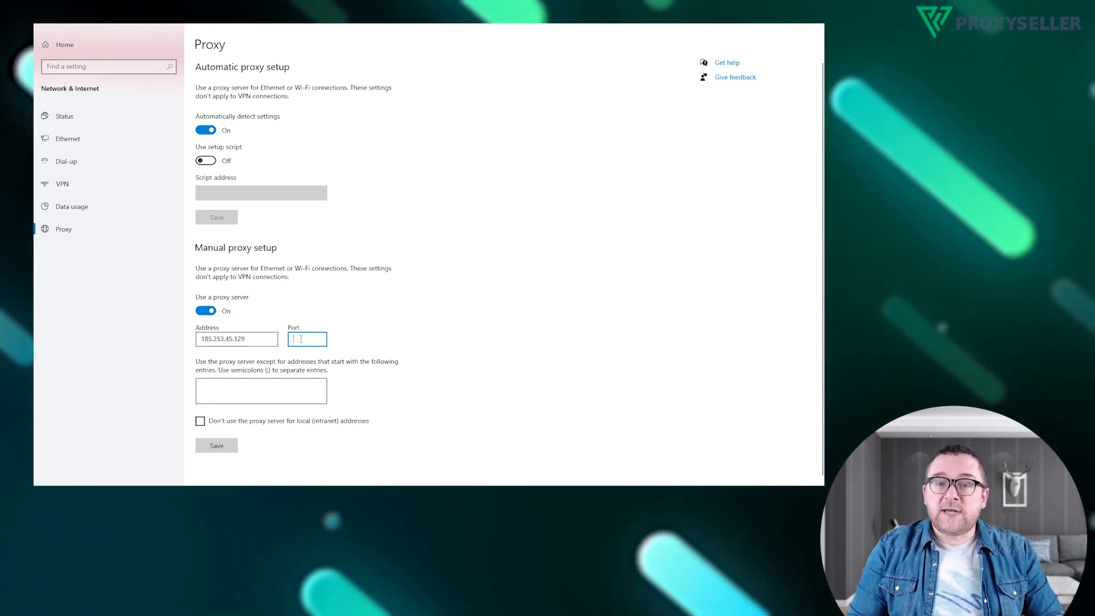
{"action": "type", "text": "0100"}
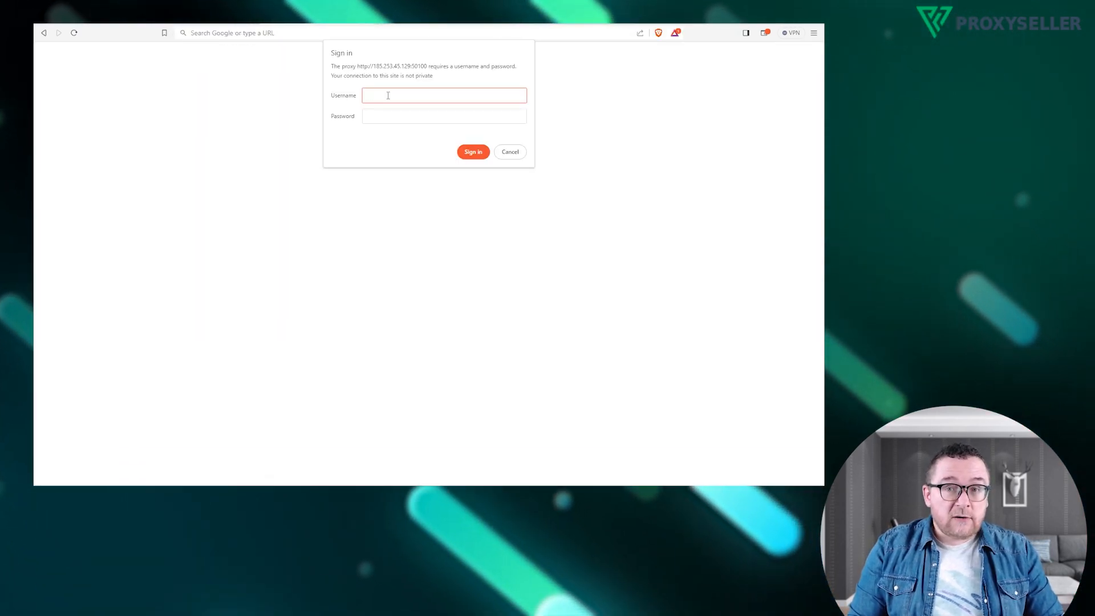
{"action": "type", "text": "brandruno"}
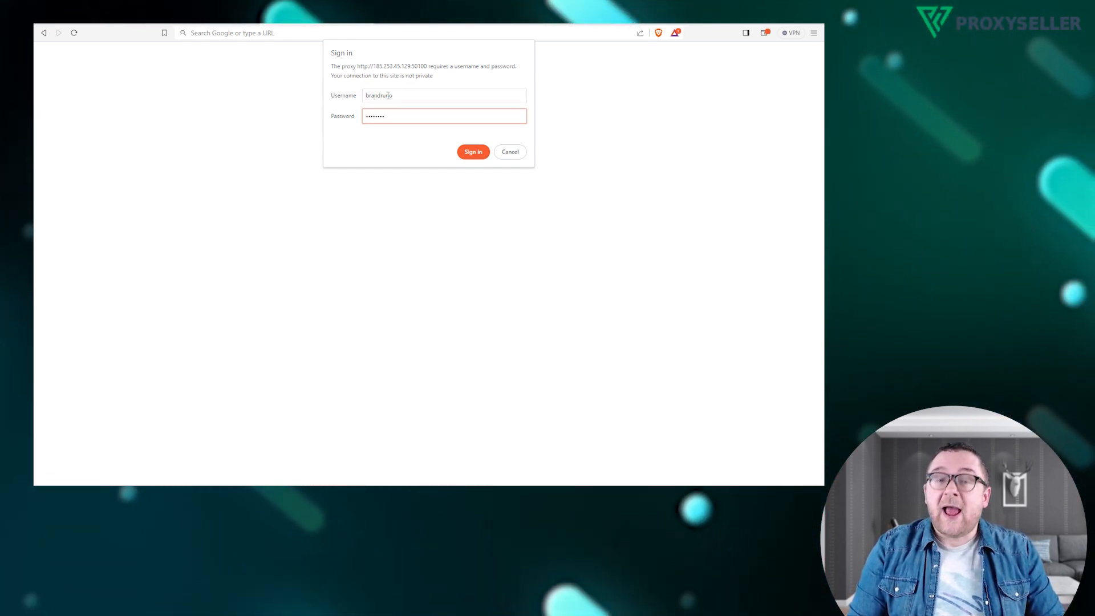
{"action": "left_click", "coordinate": [472, 151]}
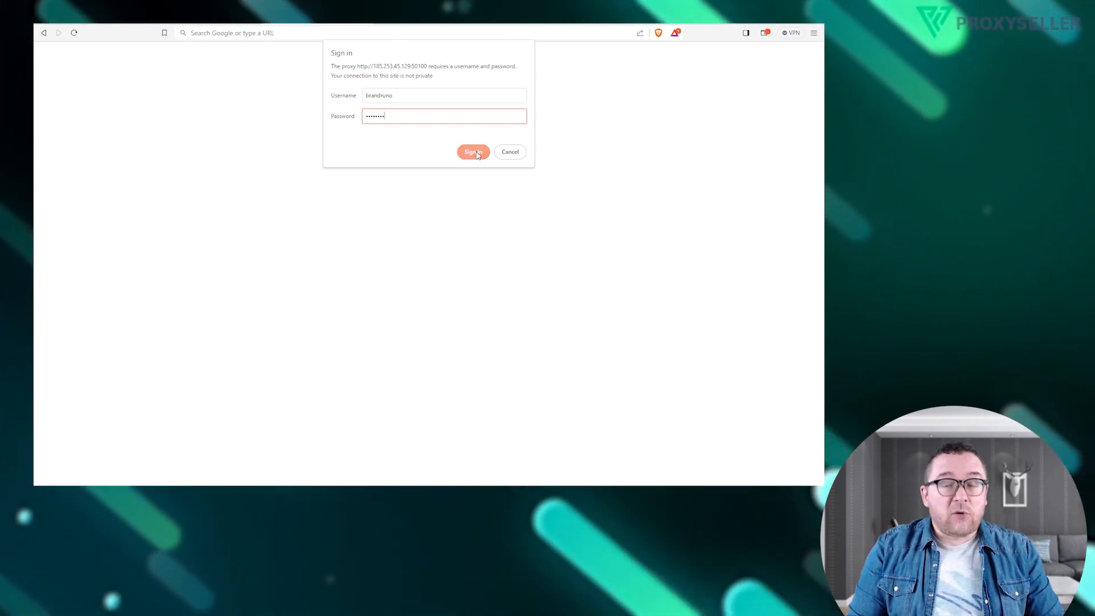
{"action": "left_click", "coordinate": [472, 152]}
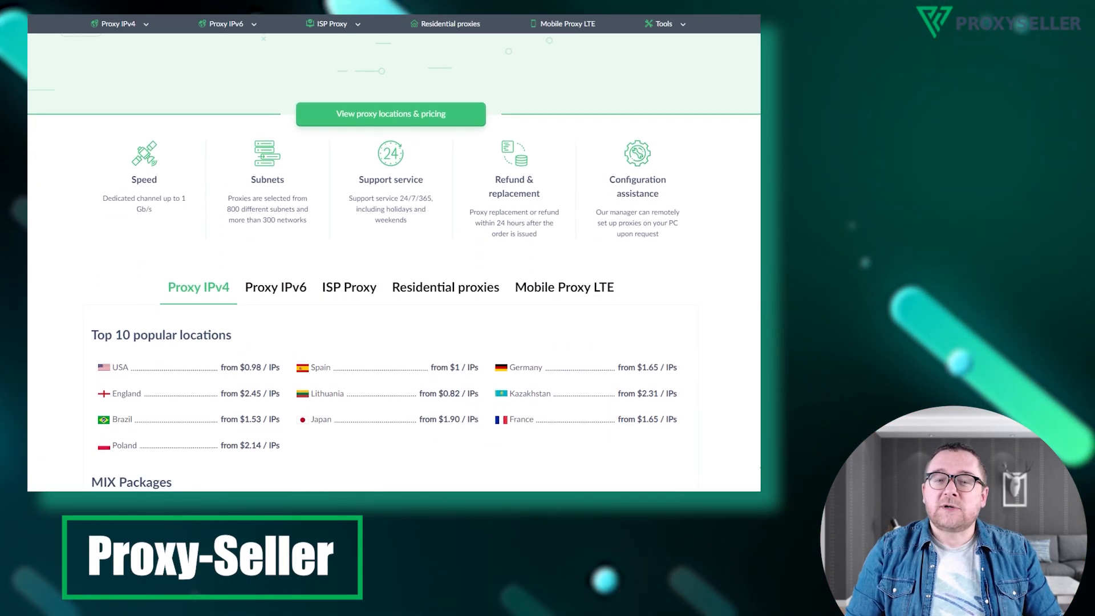
{"action": "scroll", "scroll_direction": "down", "scroll_amount": 3}
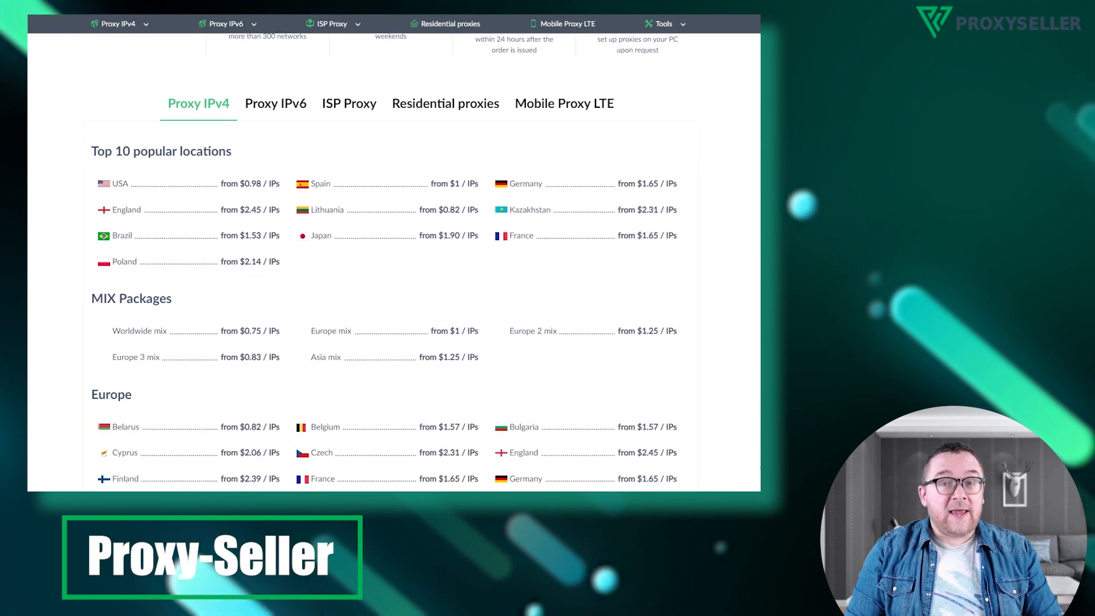
{"action": "scroll", "scroll_direction": "down", "scroll_amount": 3}
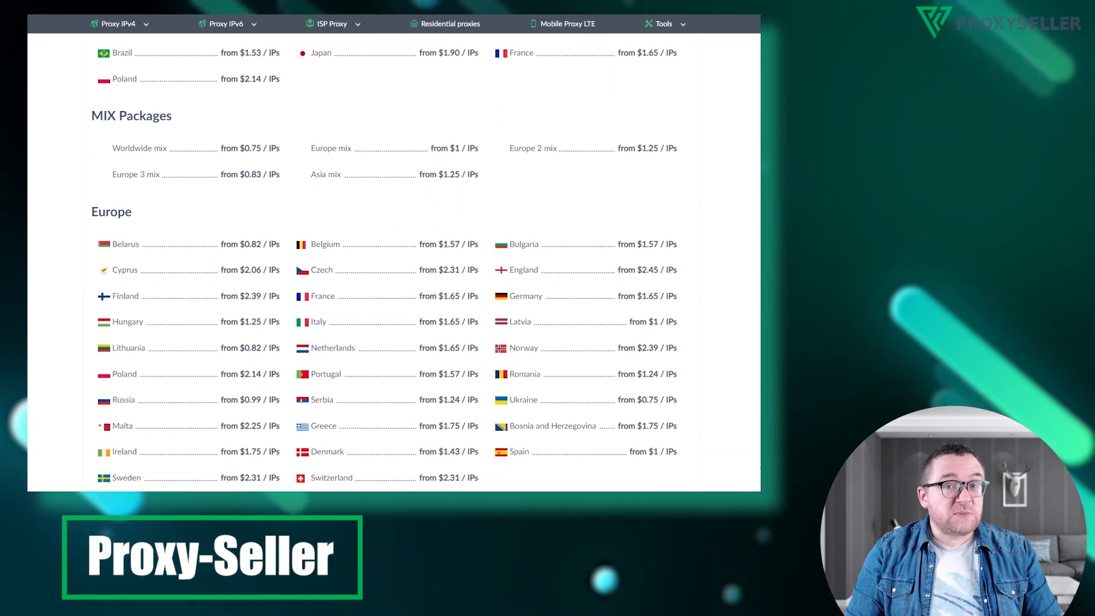
{"action": "scroll", "scroll_direction": "down", "scroll_amount": 3}
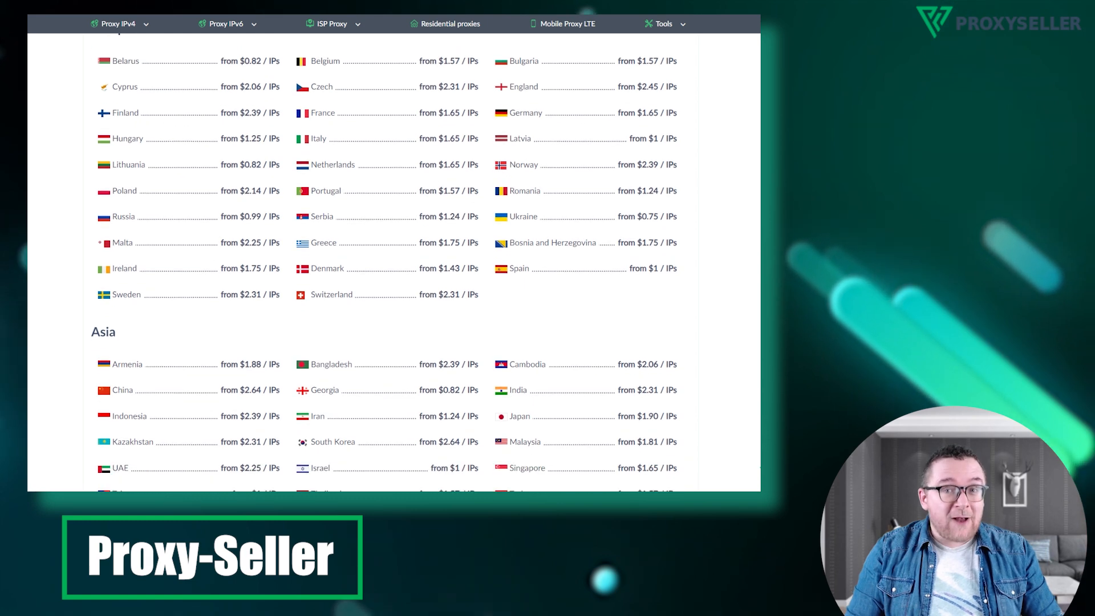
{"action": "scroll", "scroll_direction": "down", "scroll_amount": 3}
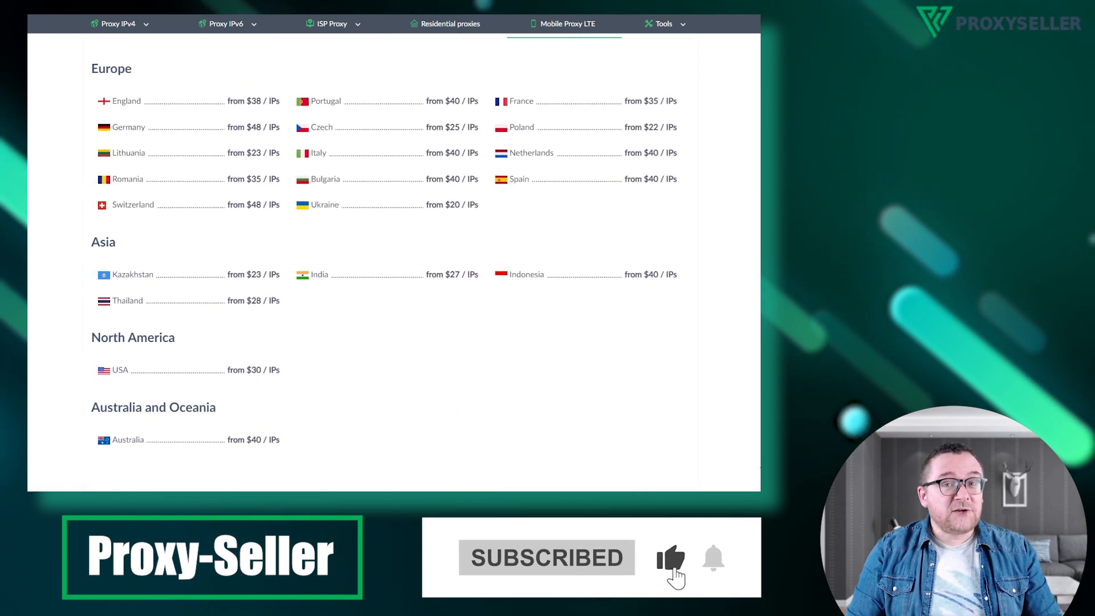
{"action": "scroll", "scroll_direction": "down", "scroll_amount": 3}
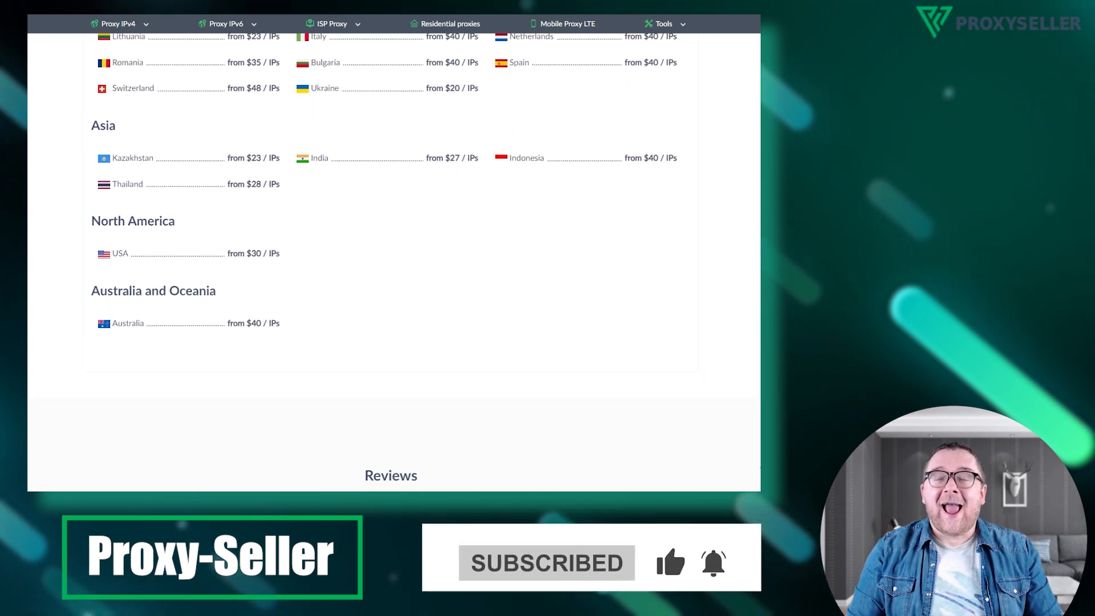
{"action": "scroll", "scroll_direction": "down", "scroll_amount": 3}
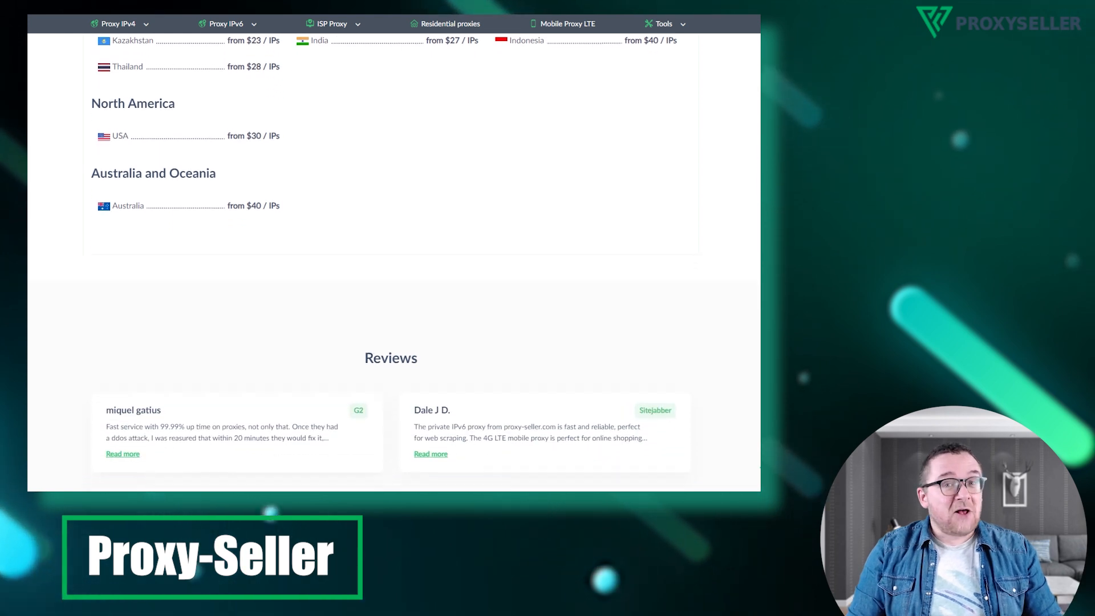
{"action": "scroll", "scroll_direction": "down", "scroll_amount": 3}
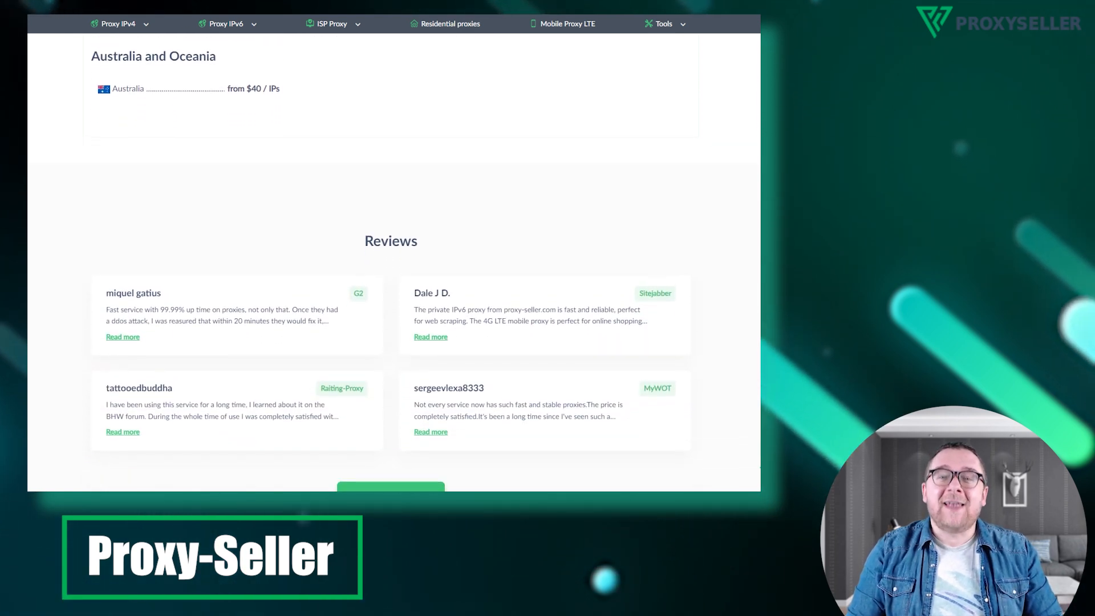